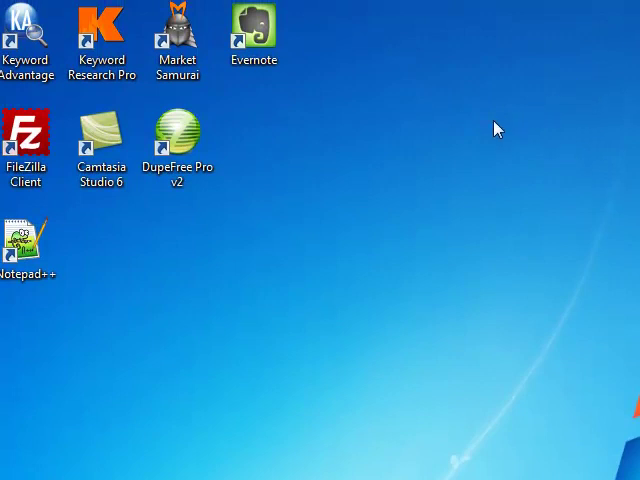
mouse_move(418, 165)
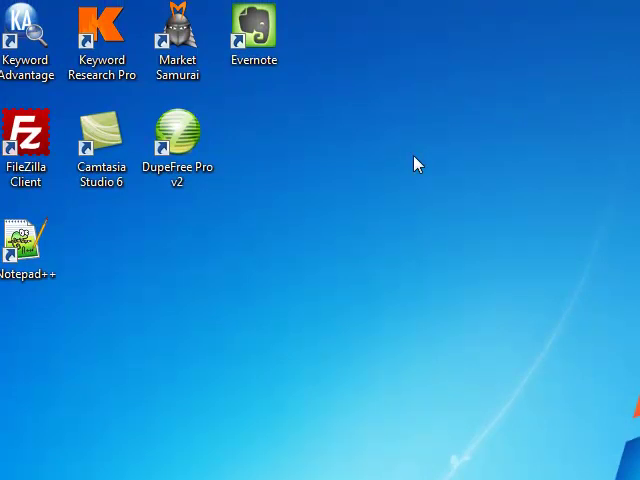
mouse_move(408, 162)
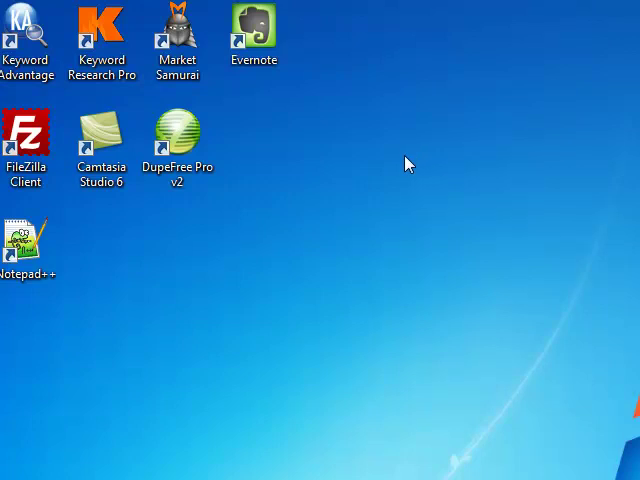
Step: Select the DupeFree Pro v2 shortcut icon on the desktop
left_click(178, 135)
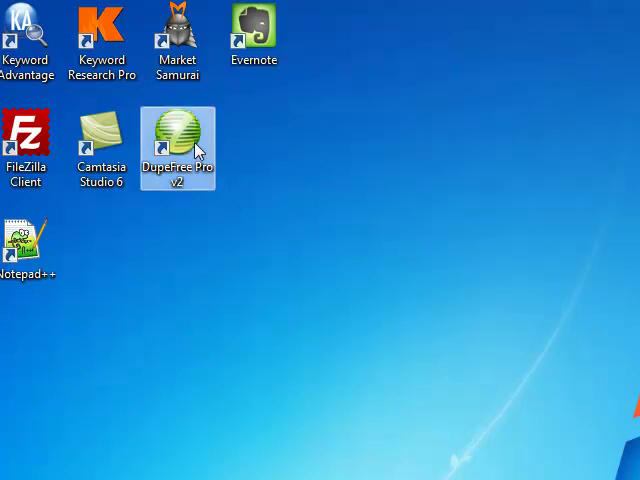
mouse_move(571, 82)
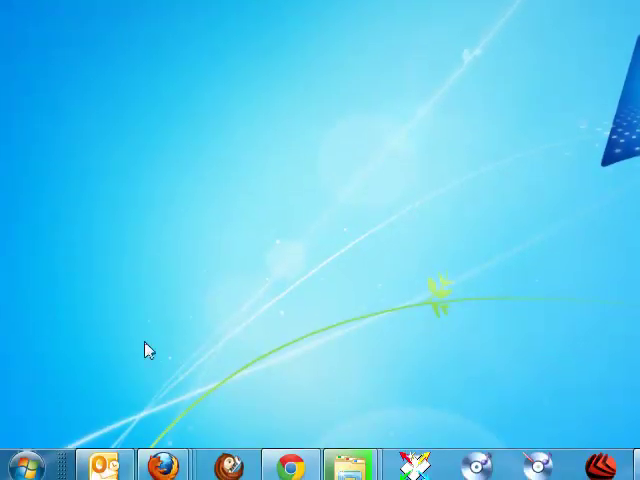
Step: Expand the DupeFree Pro folder under All Programs, then dismiss the Start menu
left_click(25, 462)
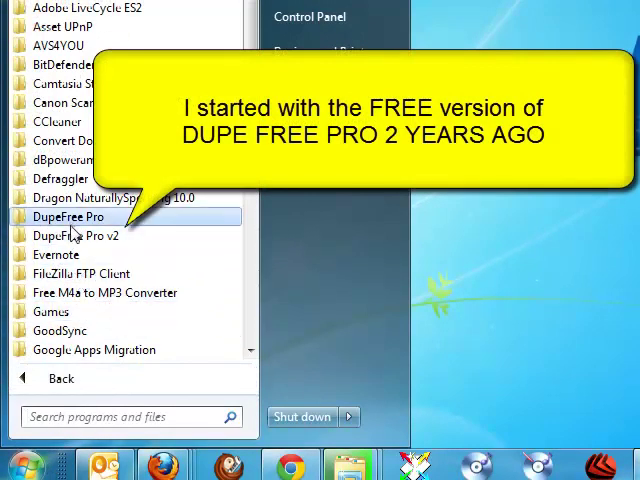
left_click(64, 217)
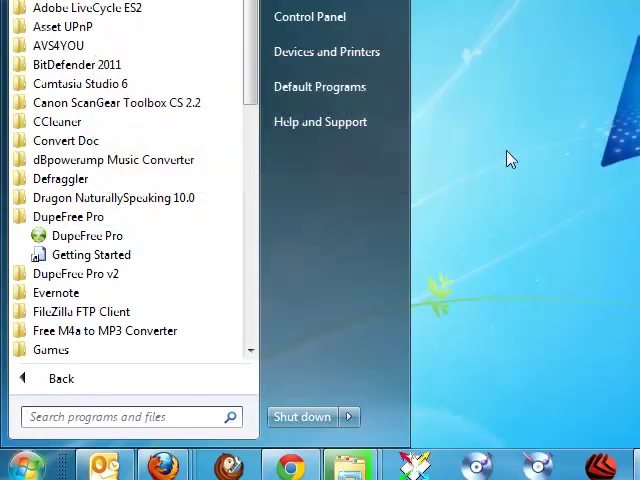
left_click(510, 160)
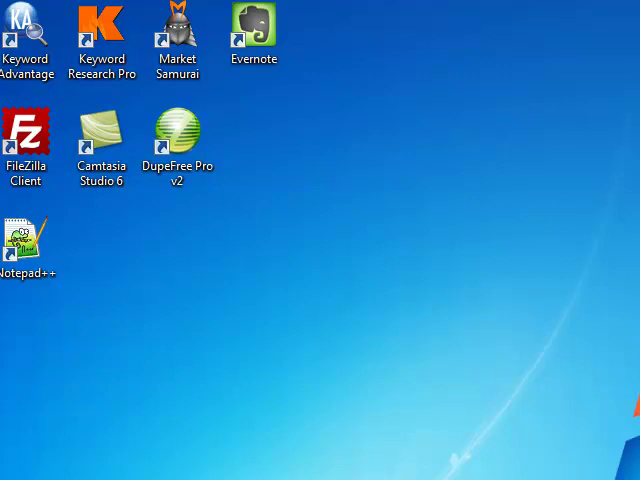
mouse_move(609, 64)
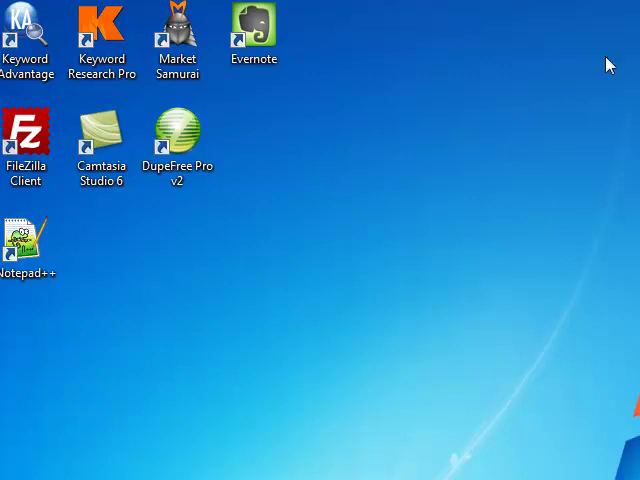